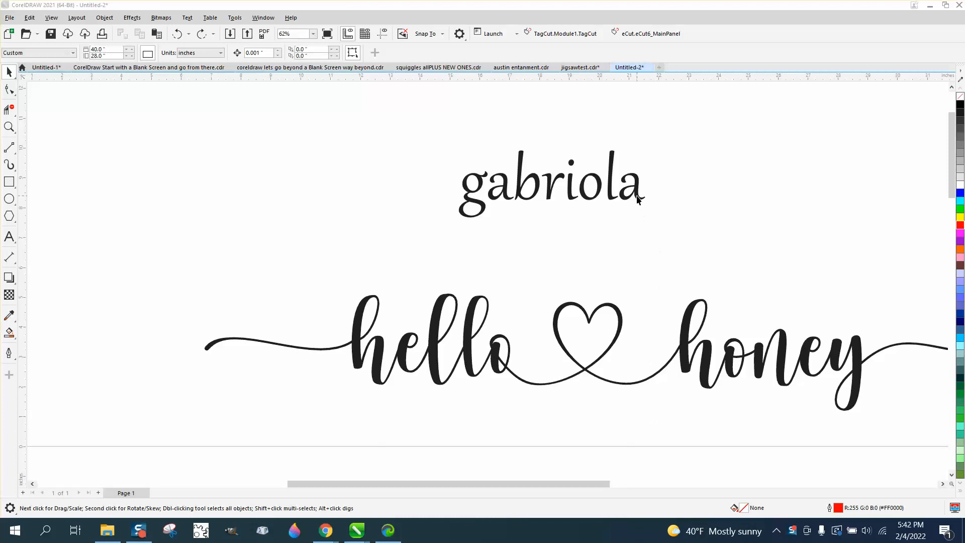
mouse_move(606, 313)
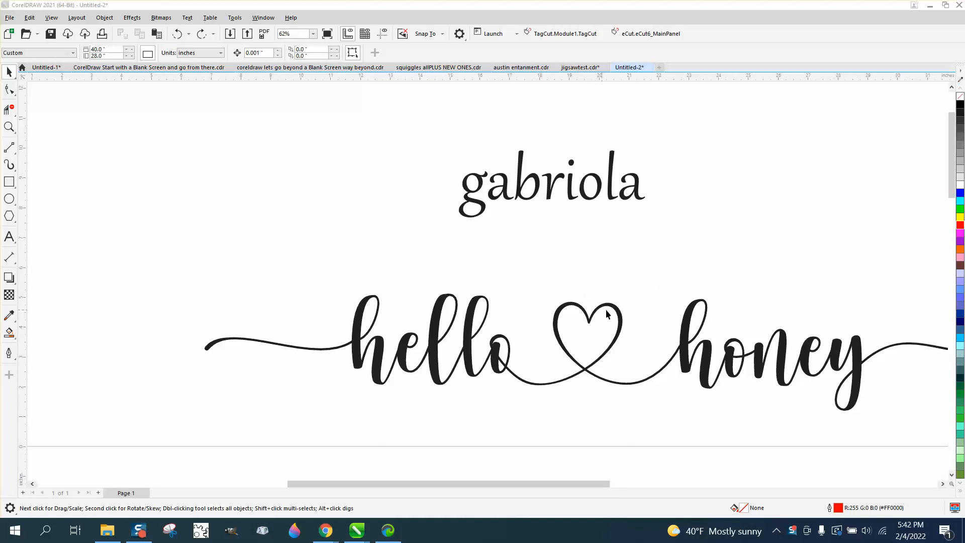
Select the 'gabriola' text and switch to the Text tool to edit its first letter g.
left_click(549, 180)
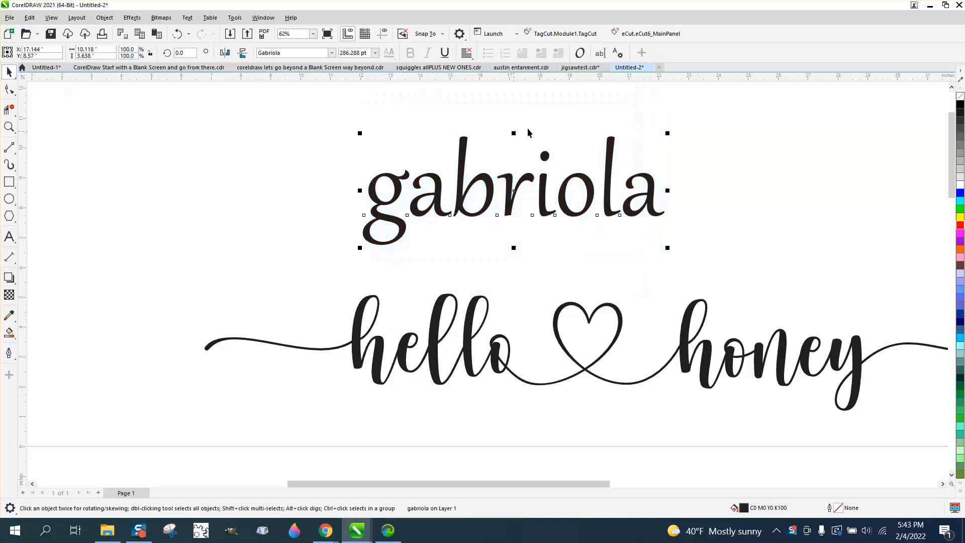
mouse_move(578, 53)
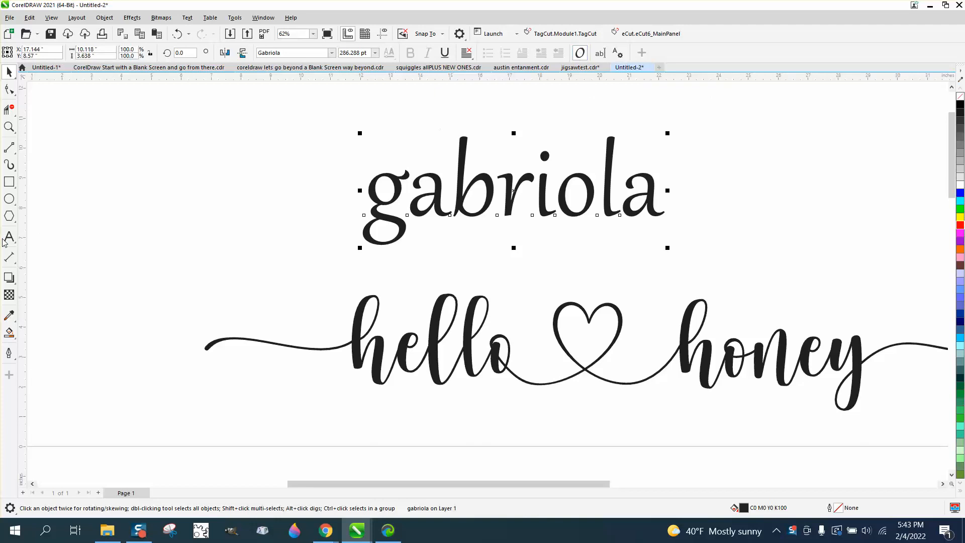
left_click(9, 237)
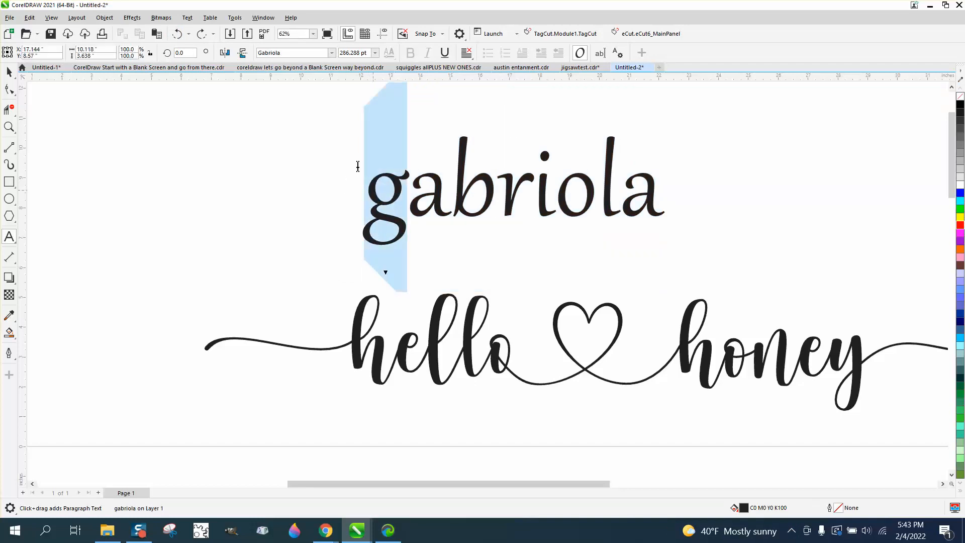
Change the case of the letter g to UPPERCASE, giving 'Gabriola' with a swash G.
left_click(187, 17)
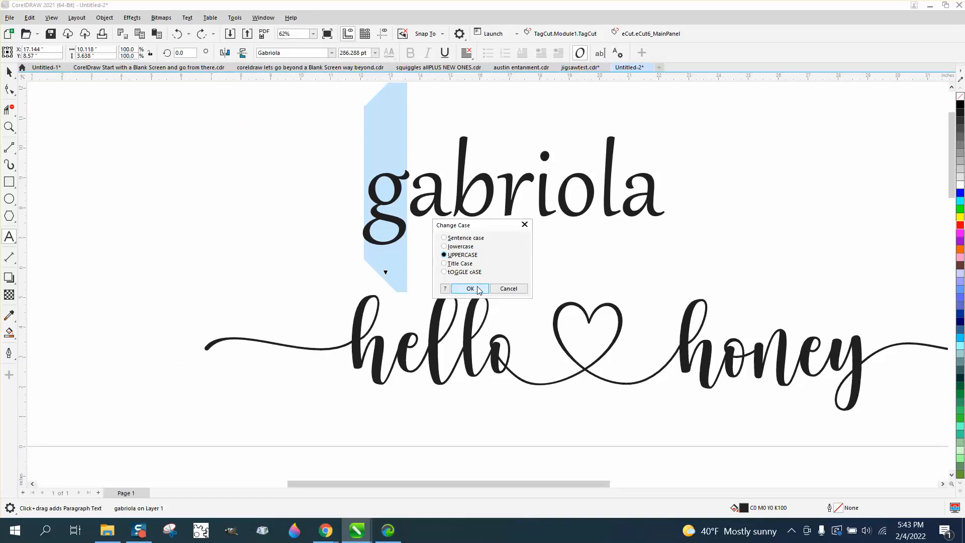
left_click(469, 289)
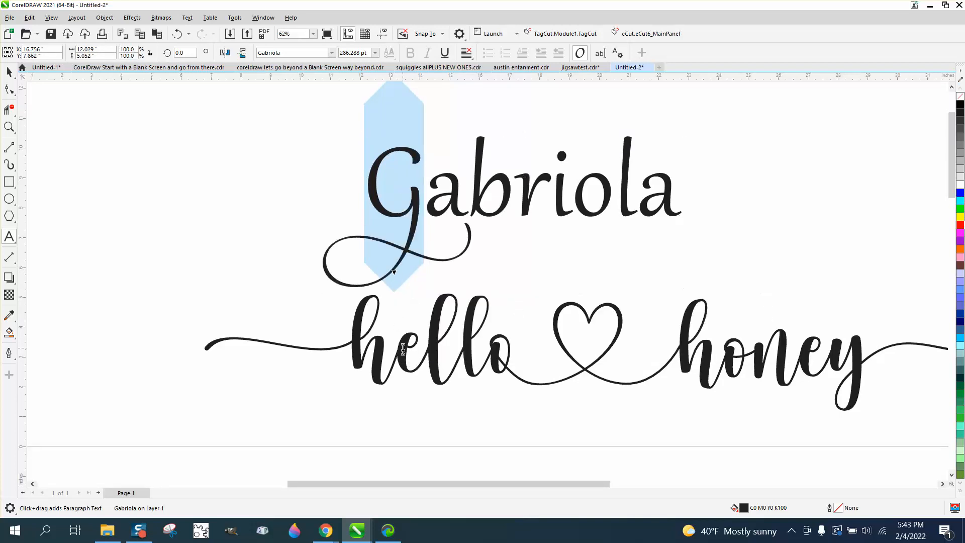
mouse_move(560, 91)
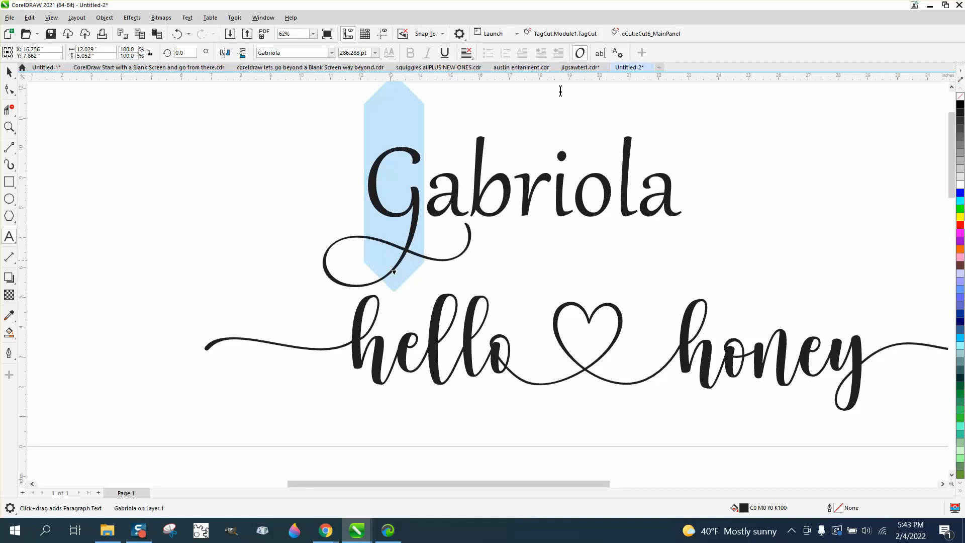
mouse_move(640, 96)
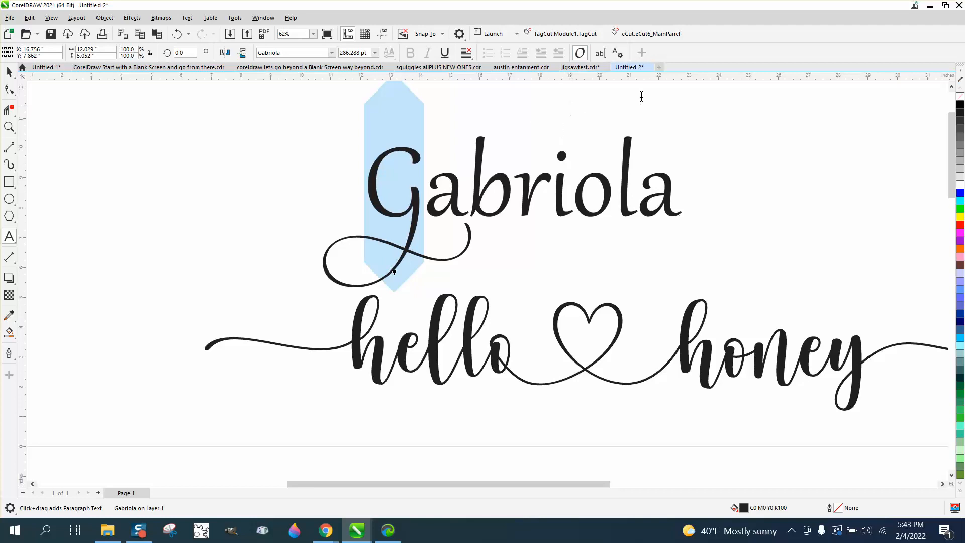
mouse_move(585, 94)
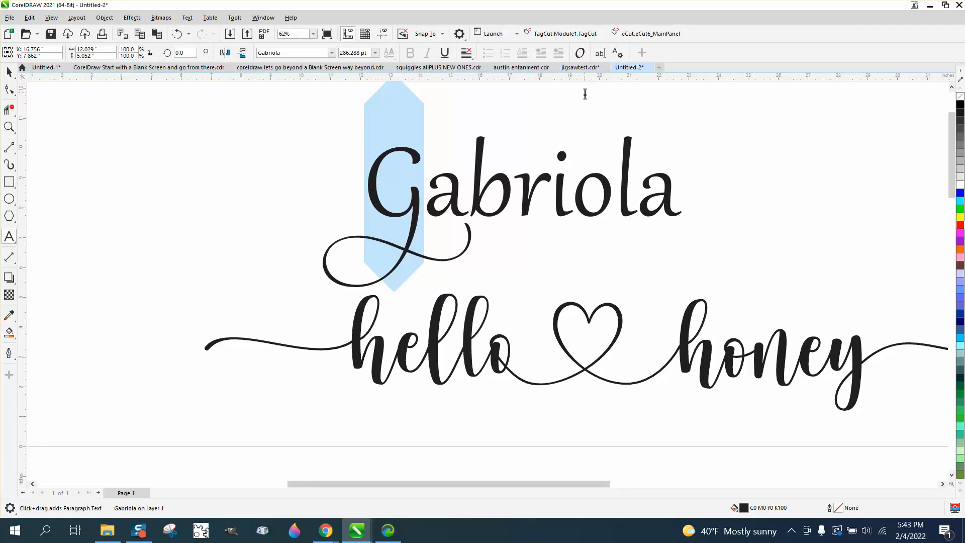
mouse_move(487, 120)
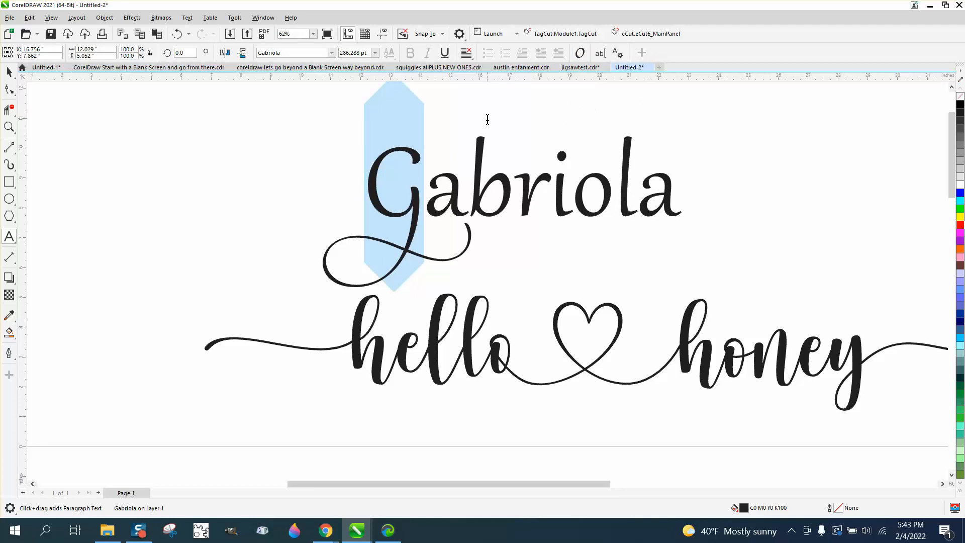
mouse_move(557, 135)
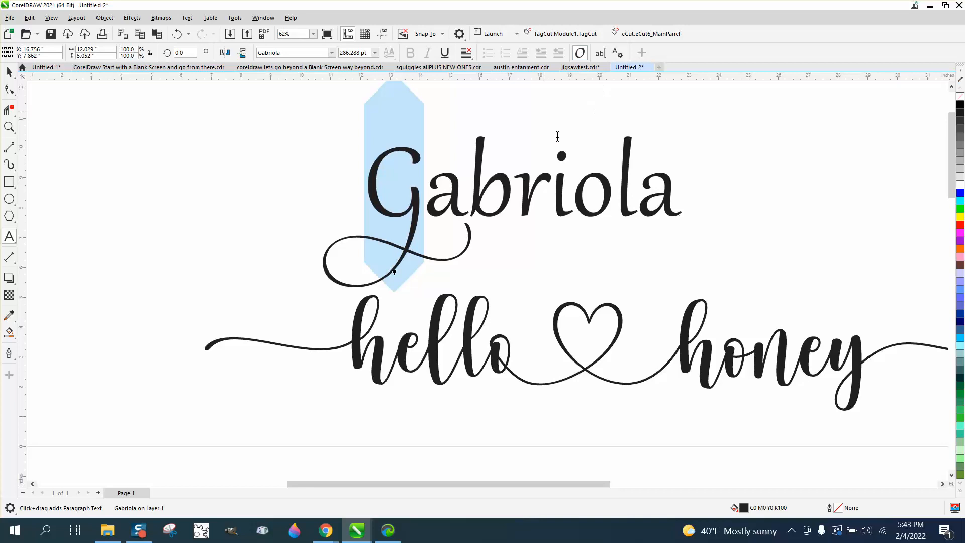
Replace the final d of 'david' with its heart-tailed alternate, then zoom in on Gabriola and 'hello honey'.
scroll("down", 3)
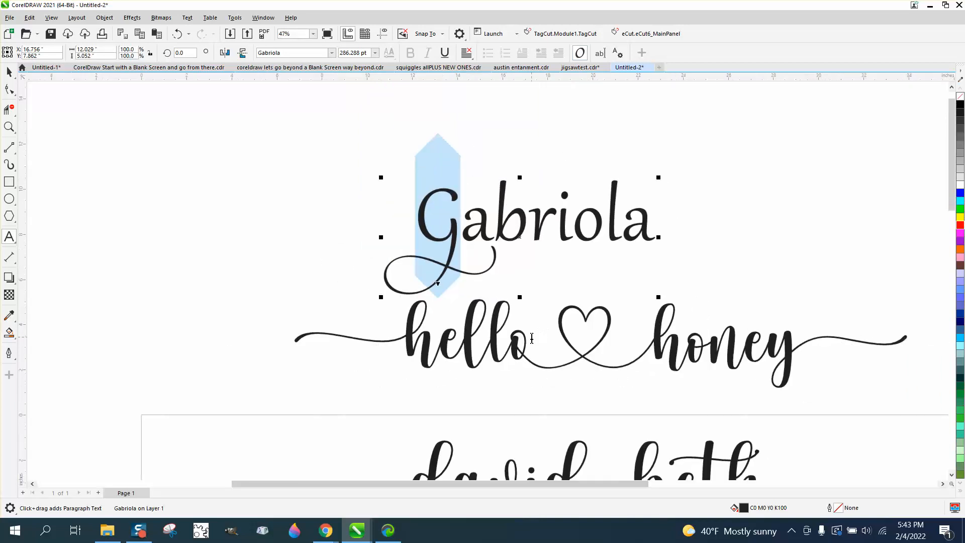
scroll("down", 3)
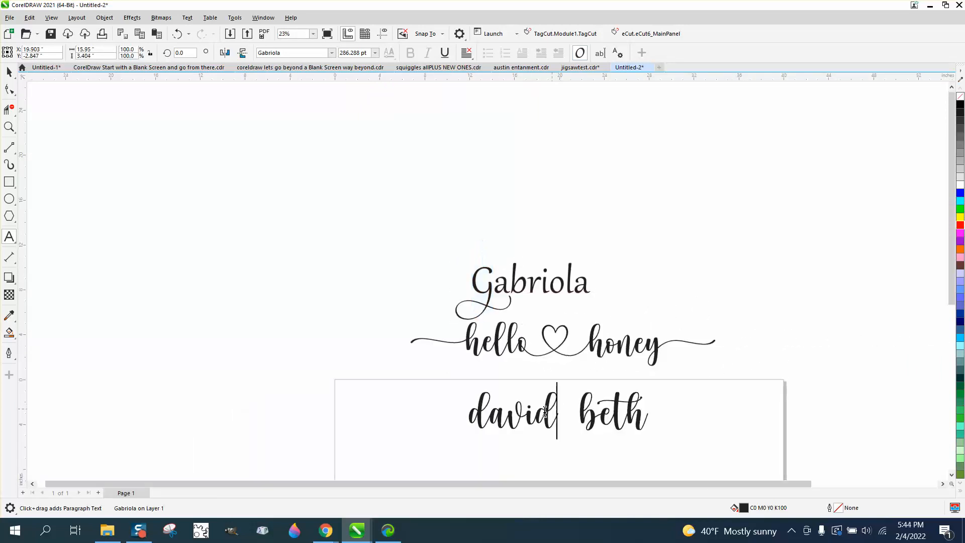
left_click(548, 412)
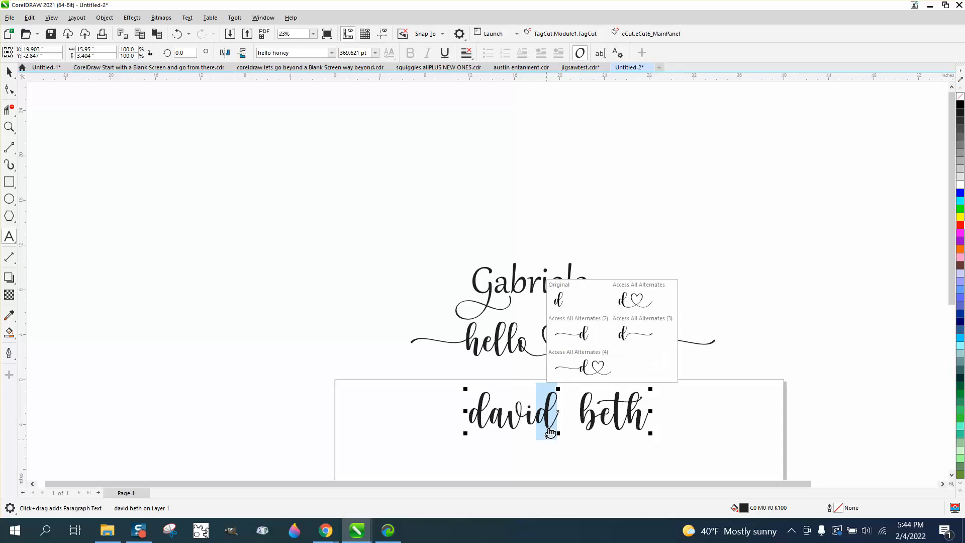
left_click(631, 299)
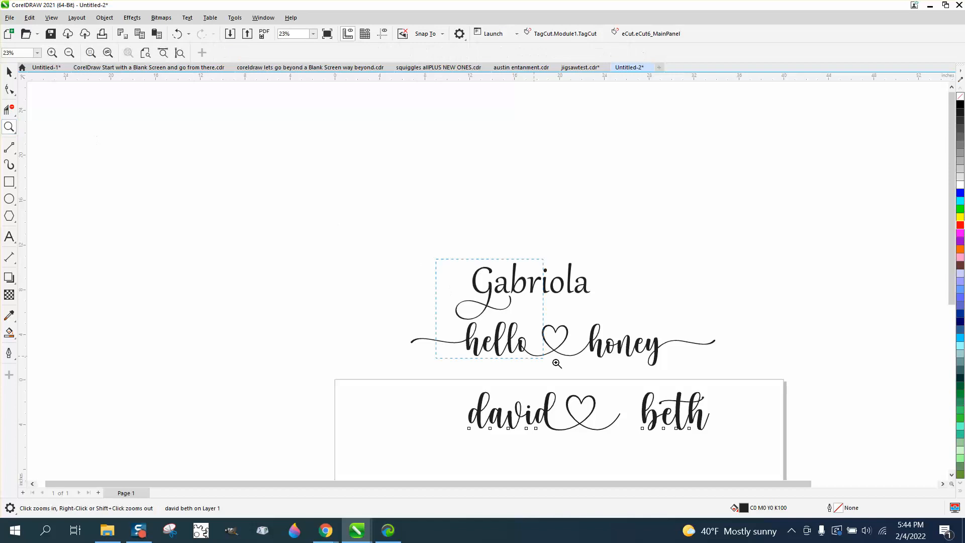
left_click(556, 363)
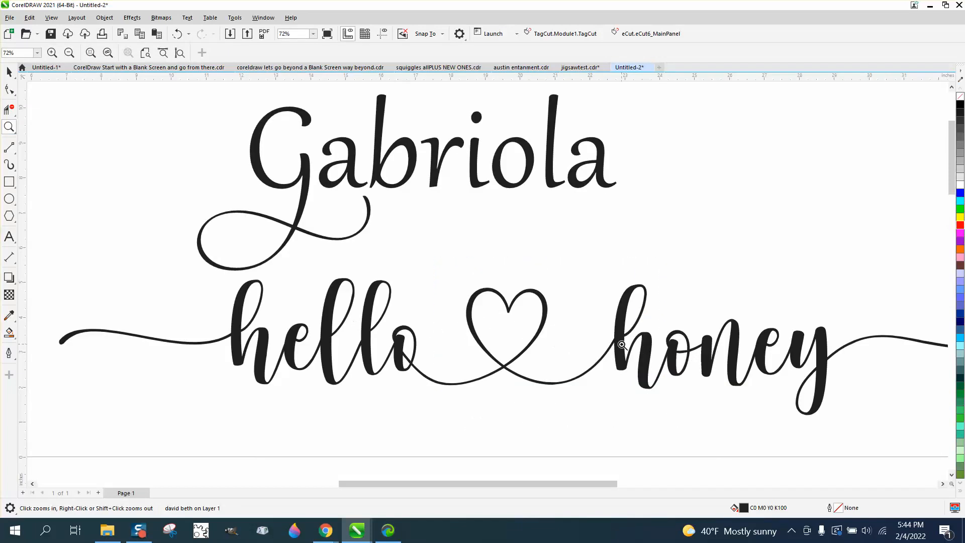